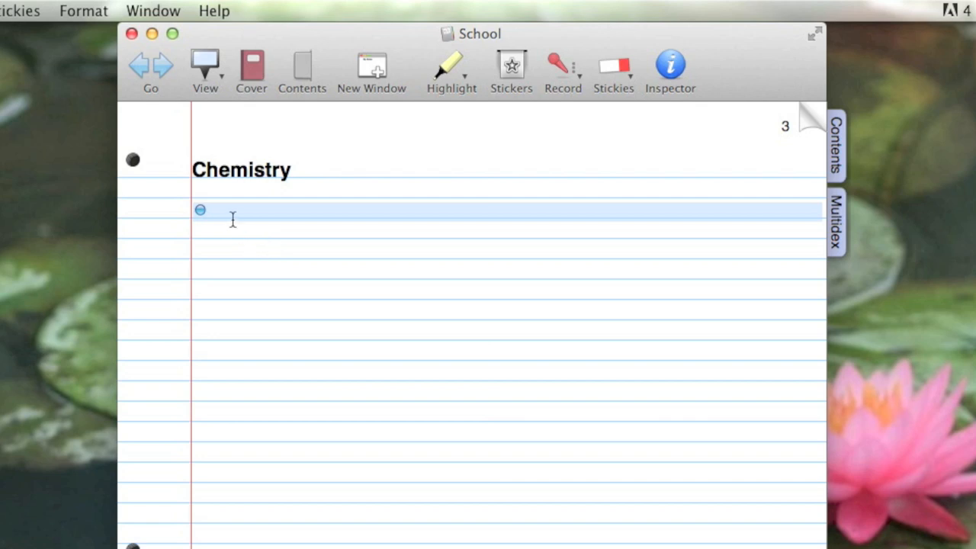
Step: List 'Carbon Atom', 'Eight protons', '15 known isotopes', 'its building block of life on earth' under Chemistry
{"action": "type", "text": "Carbon Atom"}
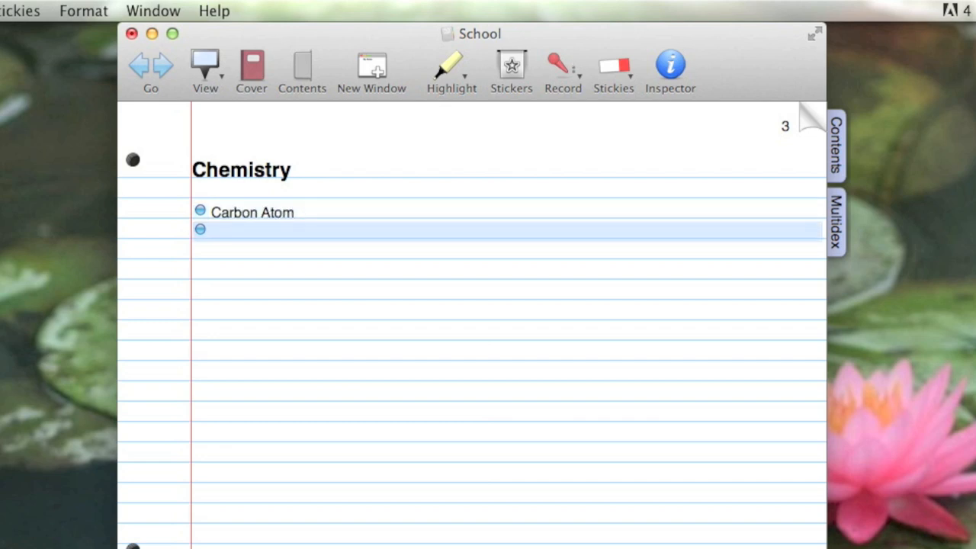
{"action": "type", "text": "Eight protons"}
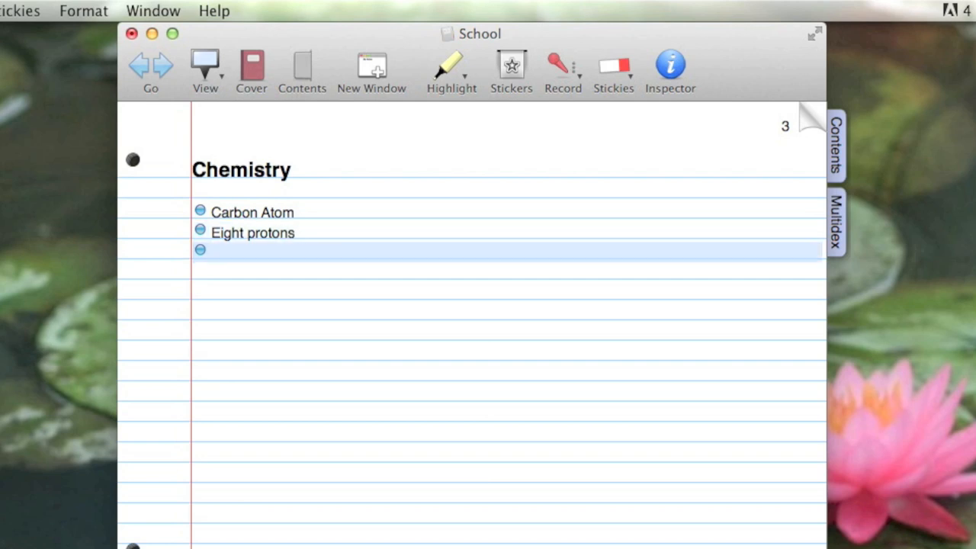
{"action": "type", "text": "15"}
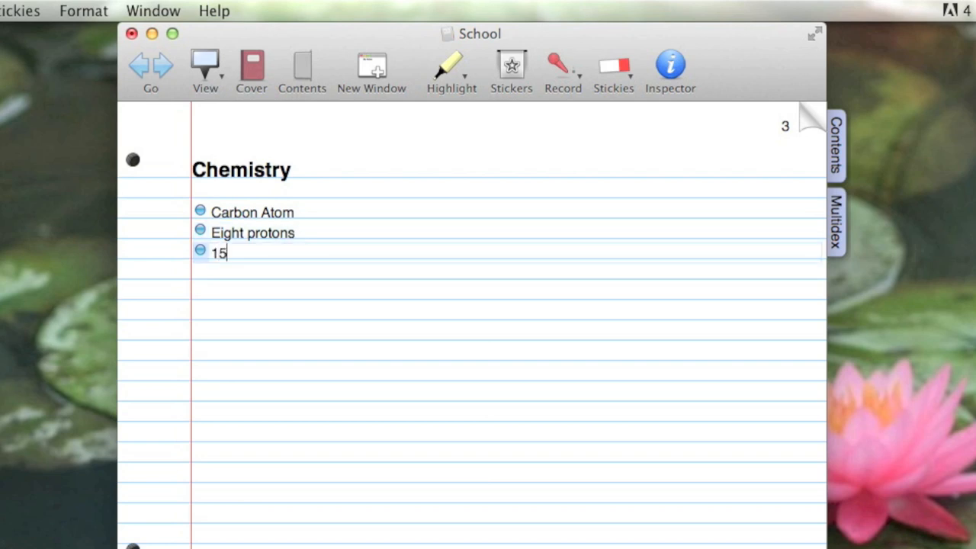
{"action": "type", "text": "known isotopes"}
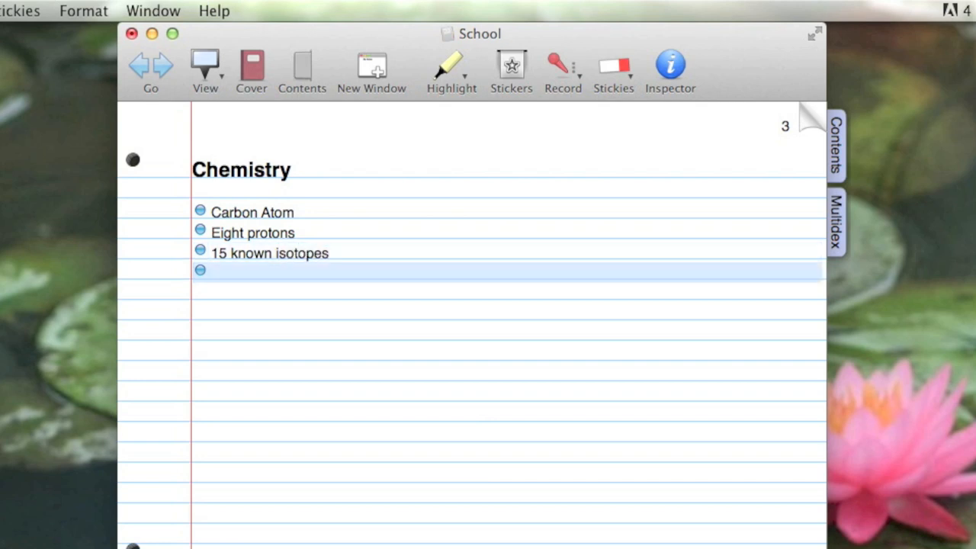
{"action": "type", "text": "its bu"}
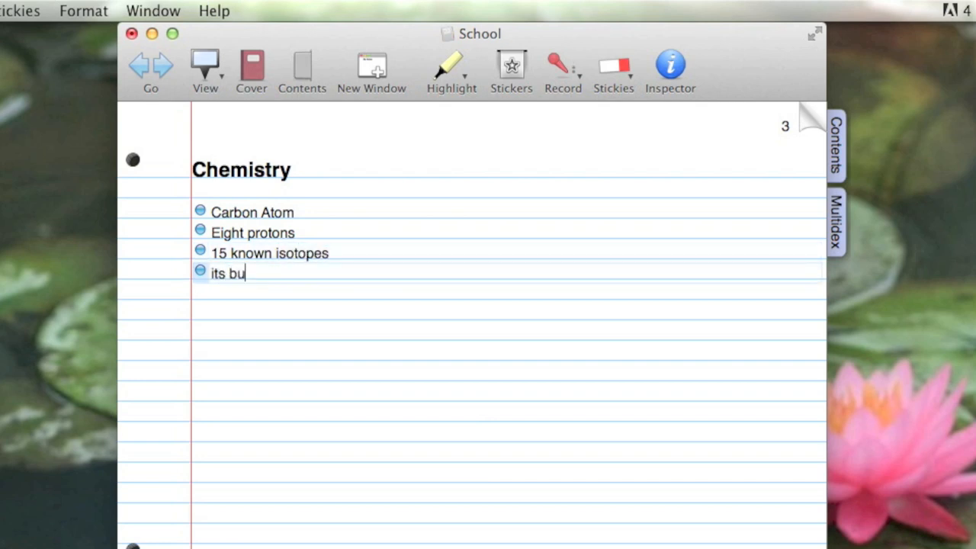
{"action": "type", "text": "ilding block of l"}
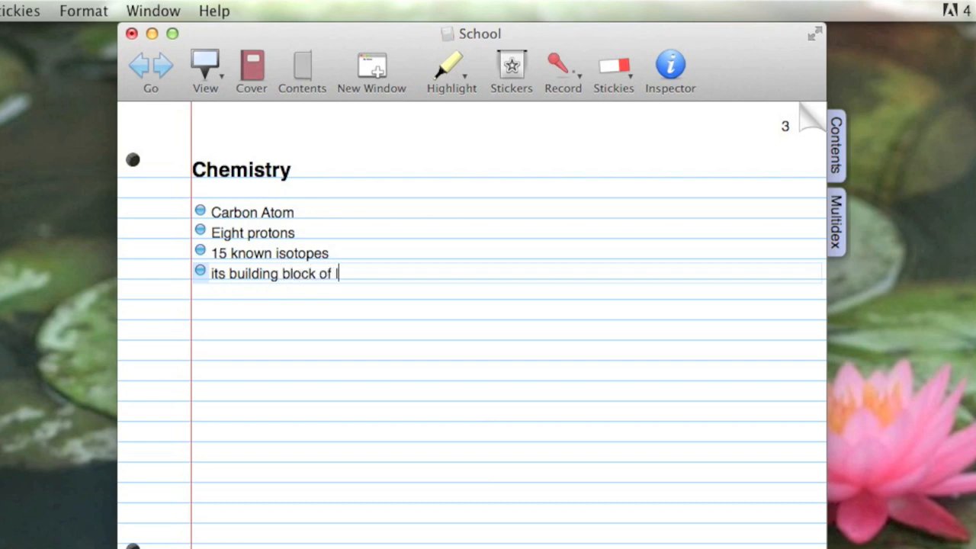
{"action": "type", "text": "ife on earth"}
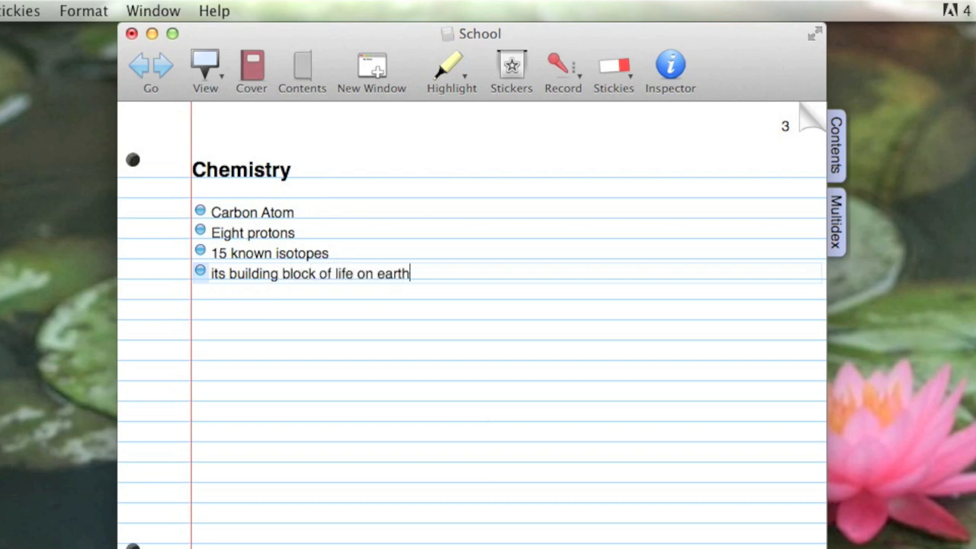
{"action": "triple_click", "coordinate": [308, 273]}
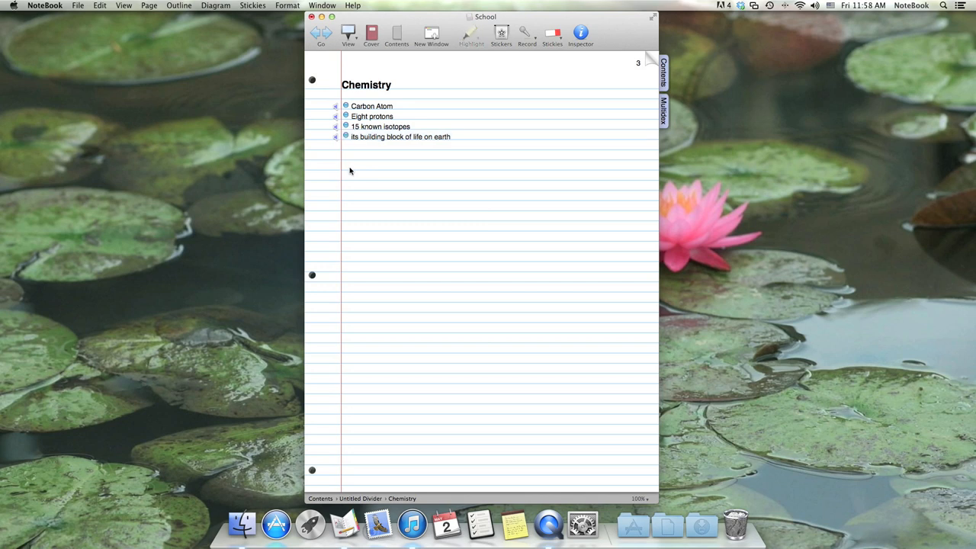
{"action": "mouse_move", "coordinate": [338, 171]}
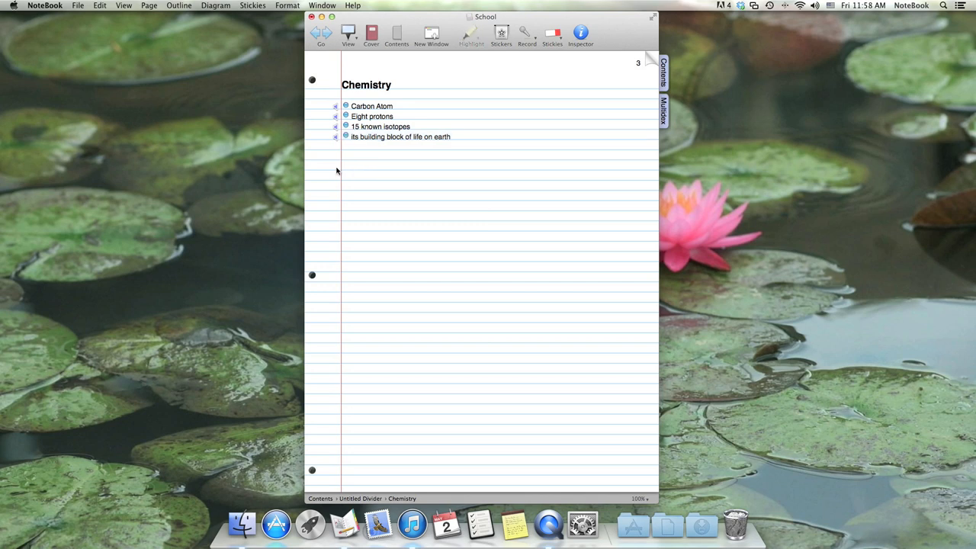
{"action": "mouse_move", "coordinate": [318, 134]}
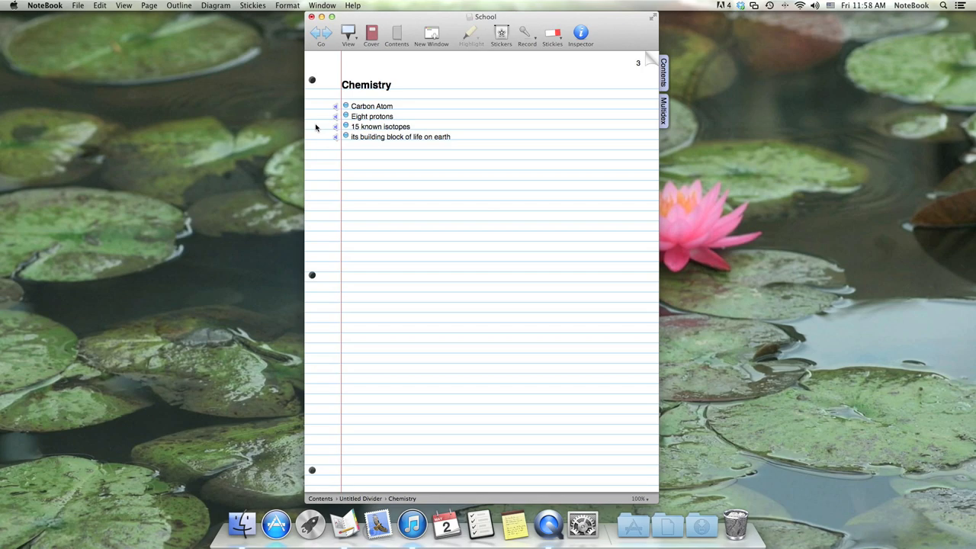
{"action": "mouse_move", "coordinate": [316, 118]}
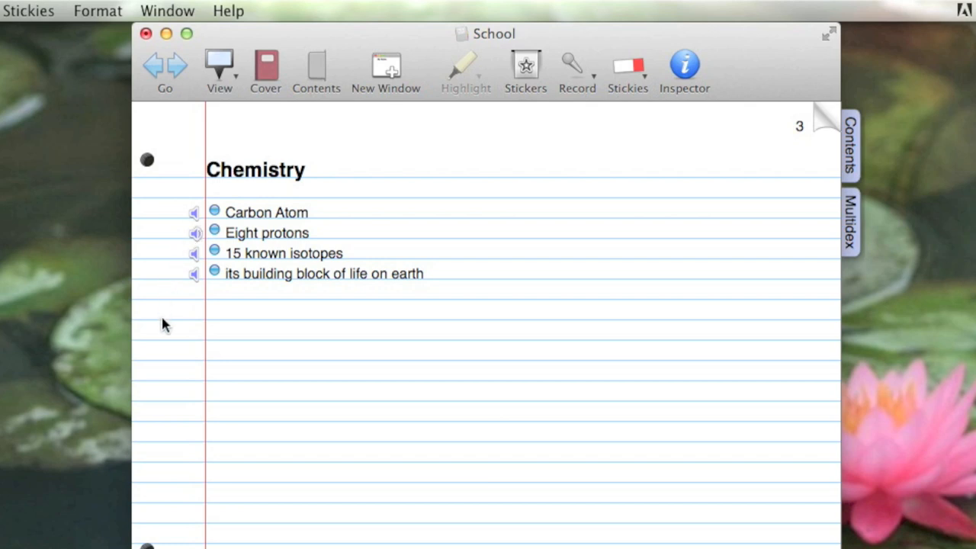
{"action": "mouse_move", "coordinate": [225, 324]}
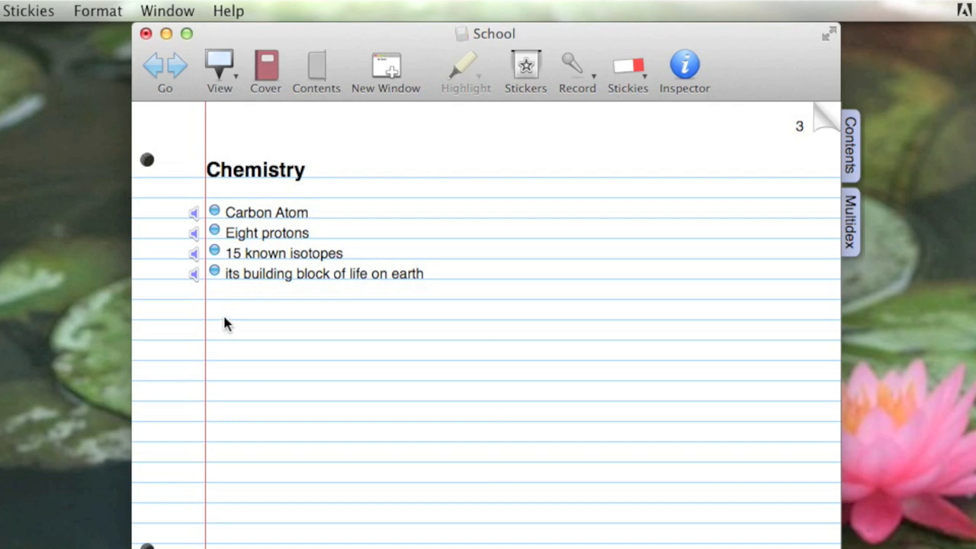
{"action": "left_click", "coordinate": [195, 233]}
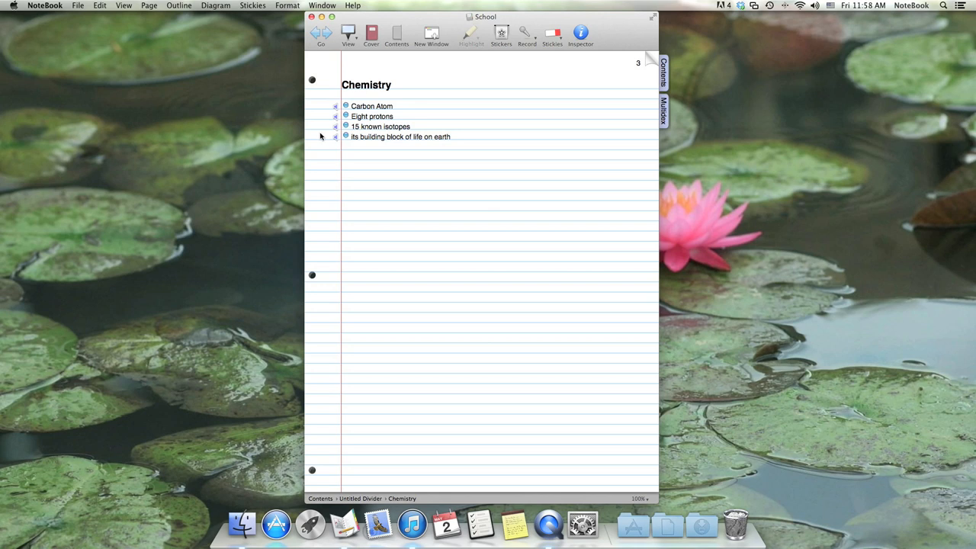
{"action": "mouse_move", "coordinate": [322, 138]}
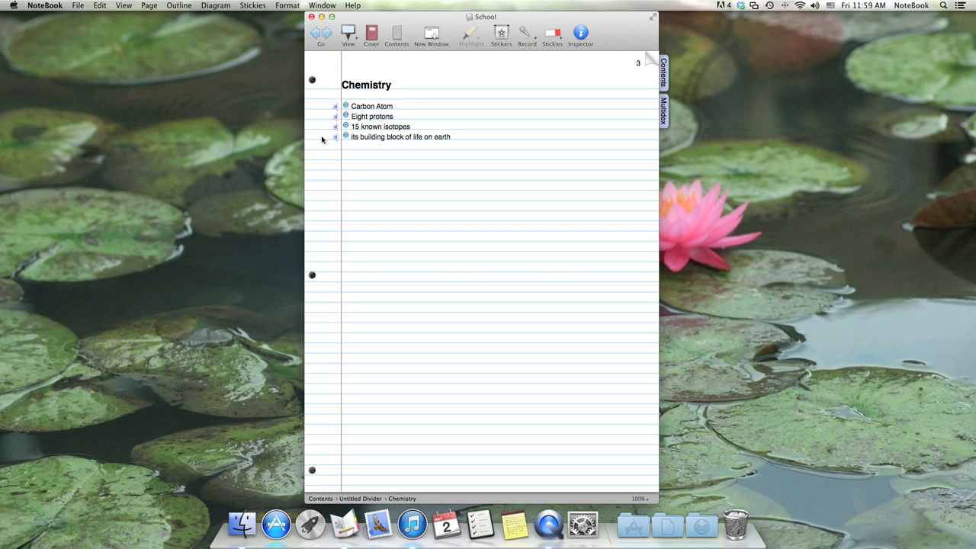
{"action": "mouse_move", "coordinate": [323, 140]}
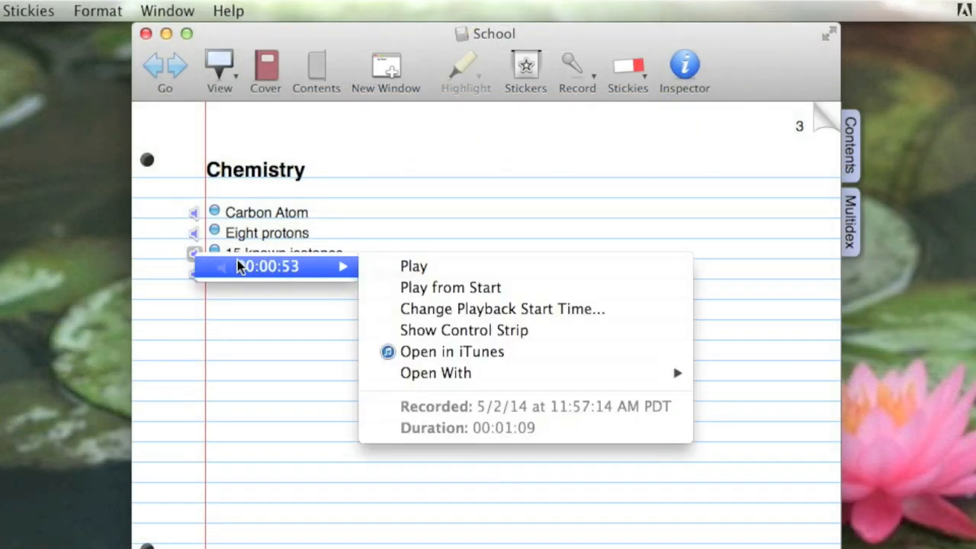
{"action": "mouse_move", "coordinate": [451, 352]}
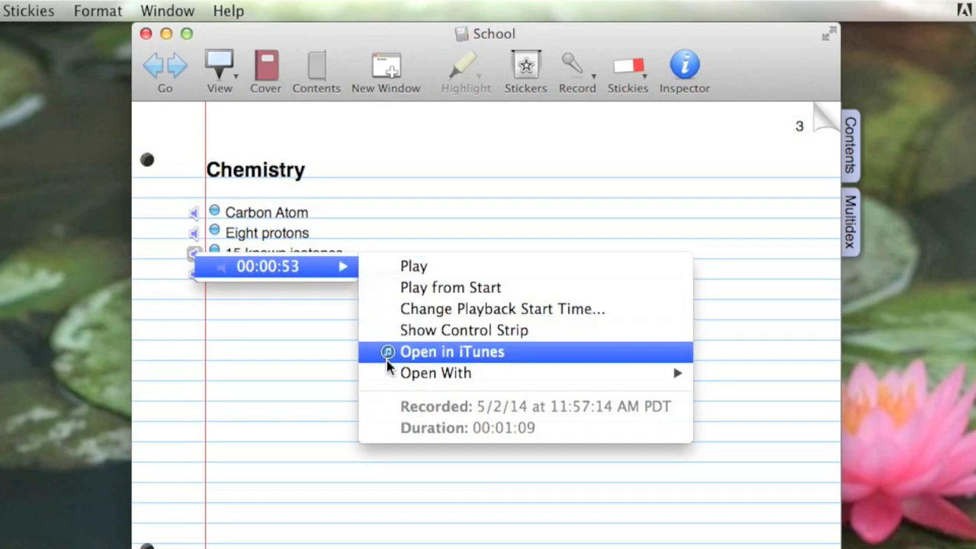
{"action": "mouse_move", "coordinate": [381, 367]}
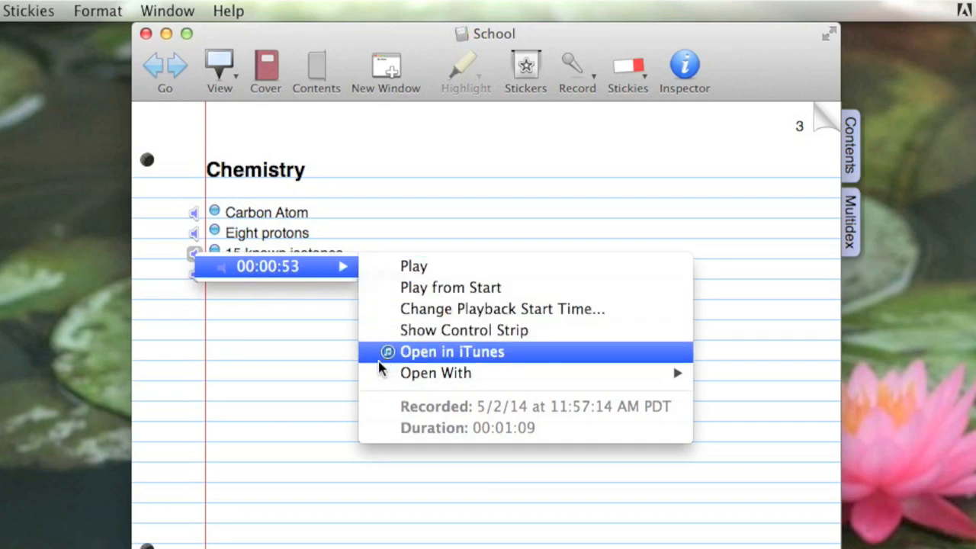